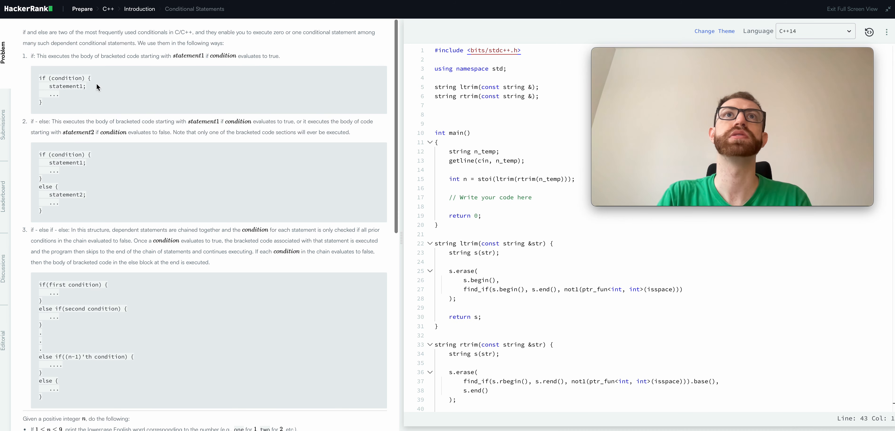
Declare 'string number;' in main and begin the first if condition, consulting the std::stoi docs
scroll("down", 3)
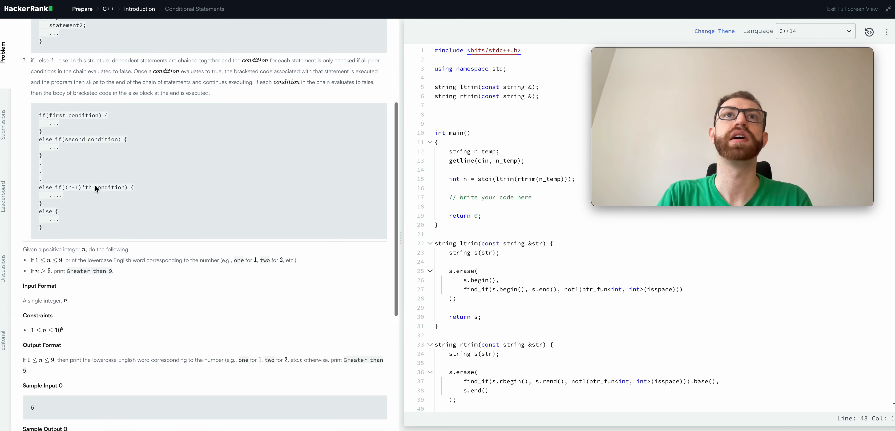
scroll("down", 3)
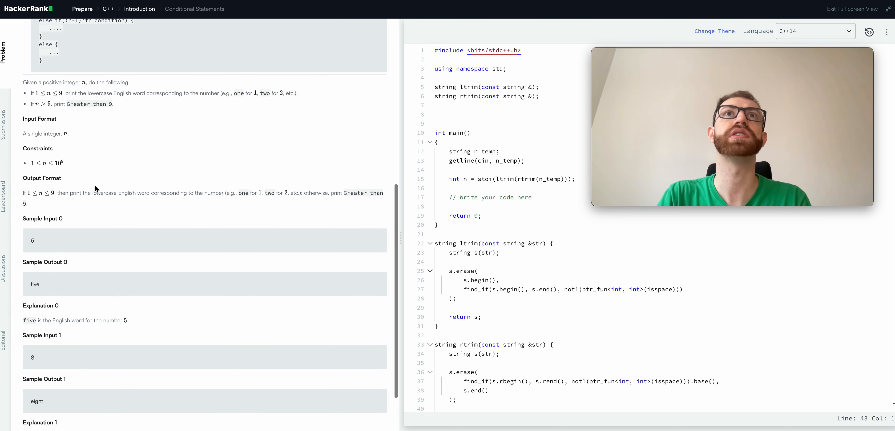
scroll("down", 3)
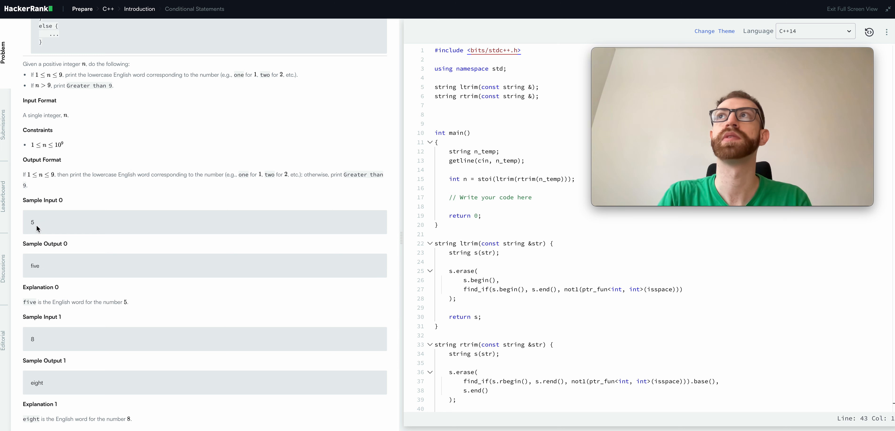
mouse_move(47, 267)
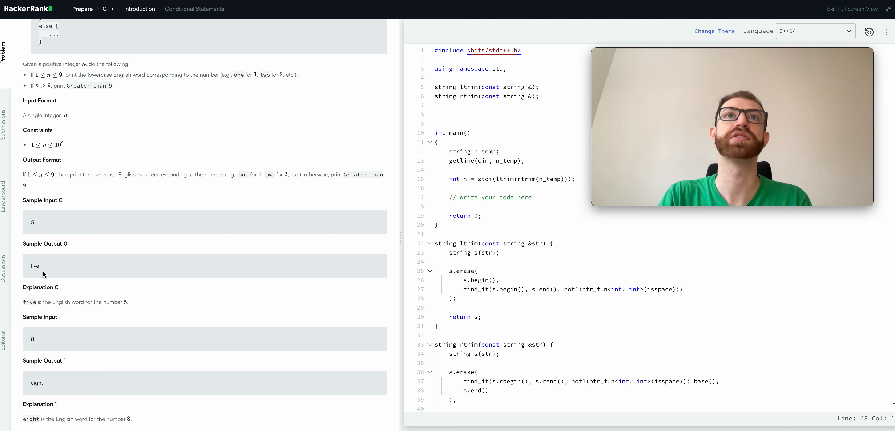
scroll("down", 3)
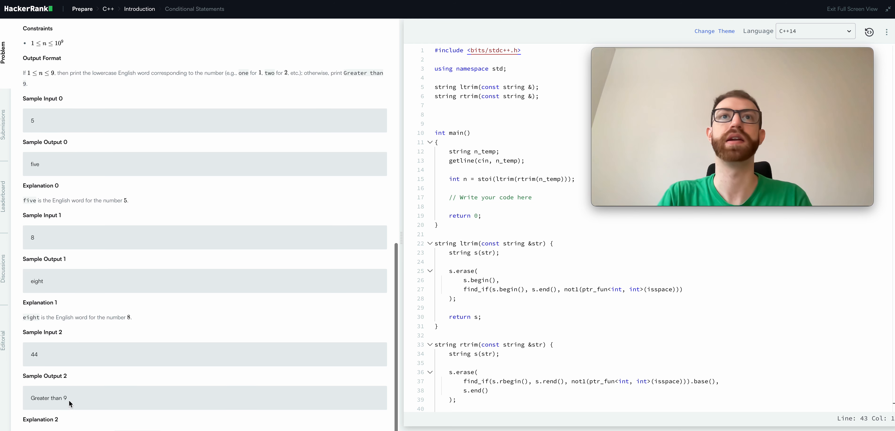
mouse_move(141, 324)
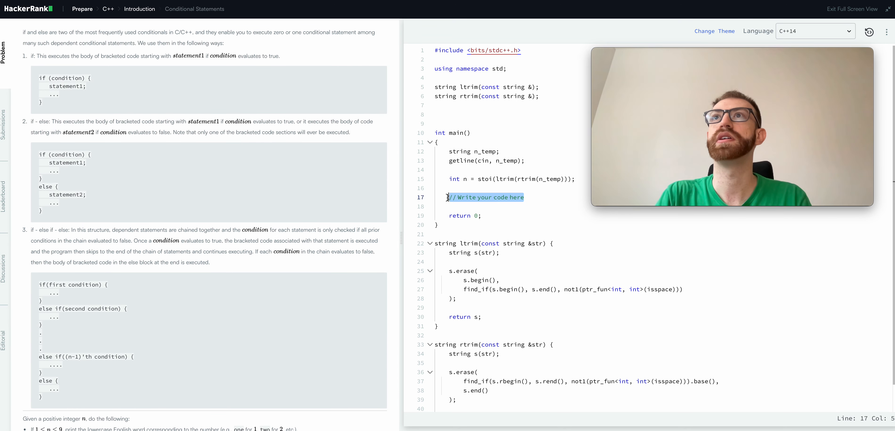
mouse_move(459, 271)
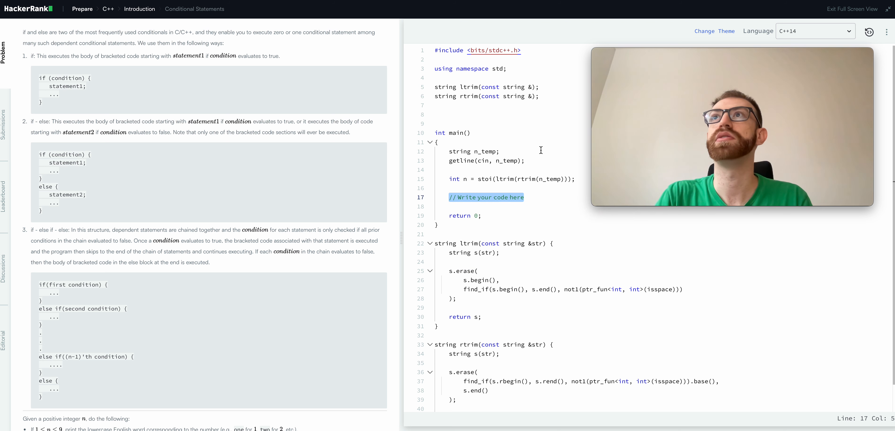
type("string numbe")
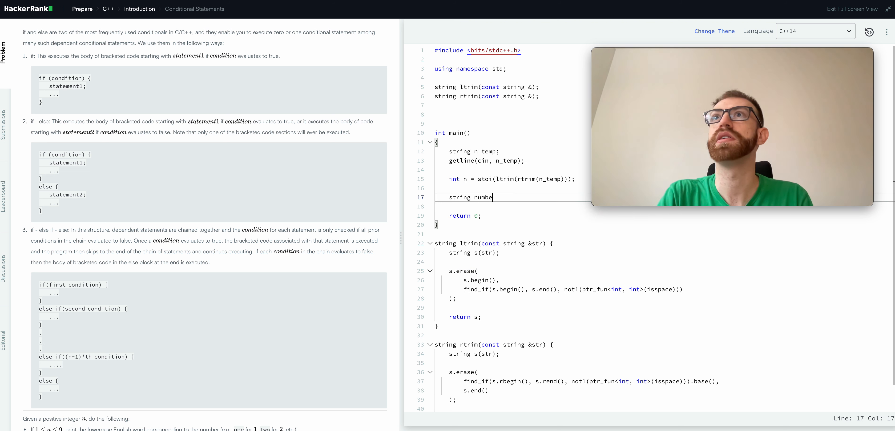
type("r;")
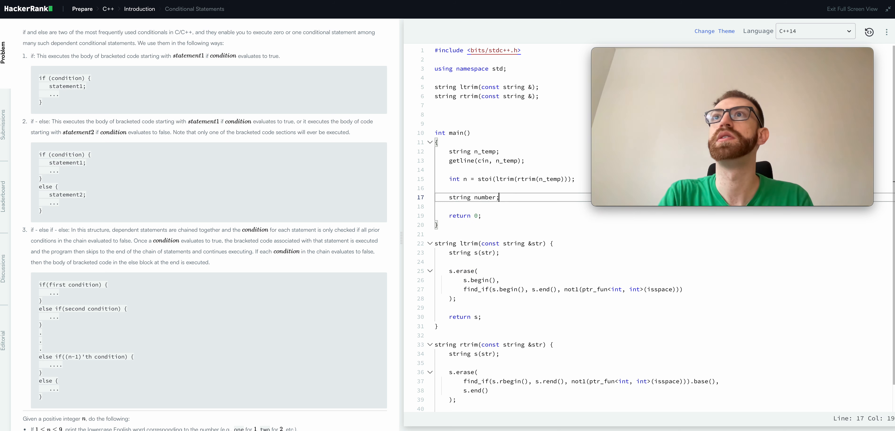
type("if (")
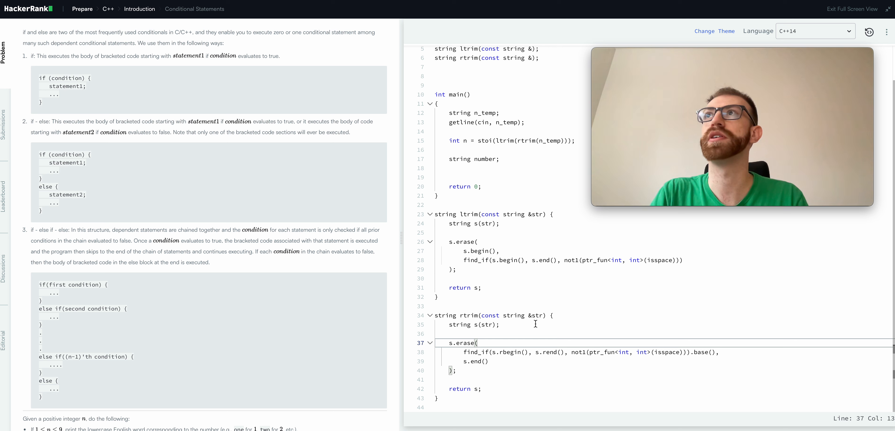
mouse_move(526, 266)
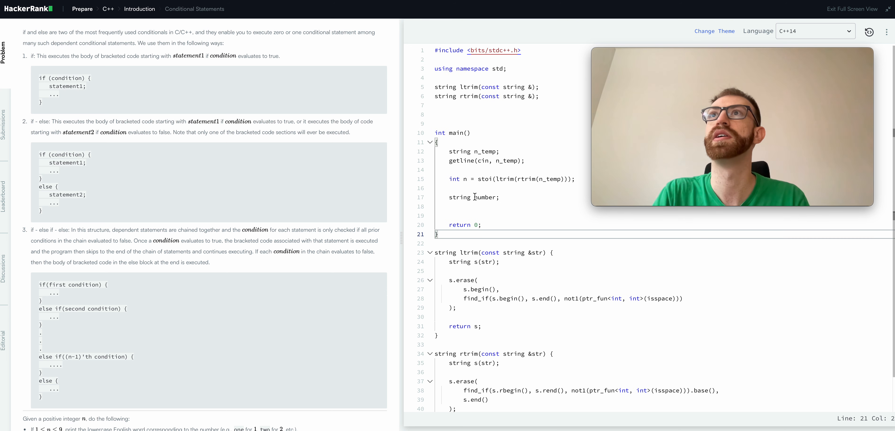
double_click(485, 179)
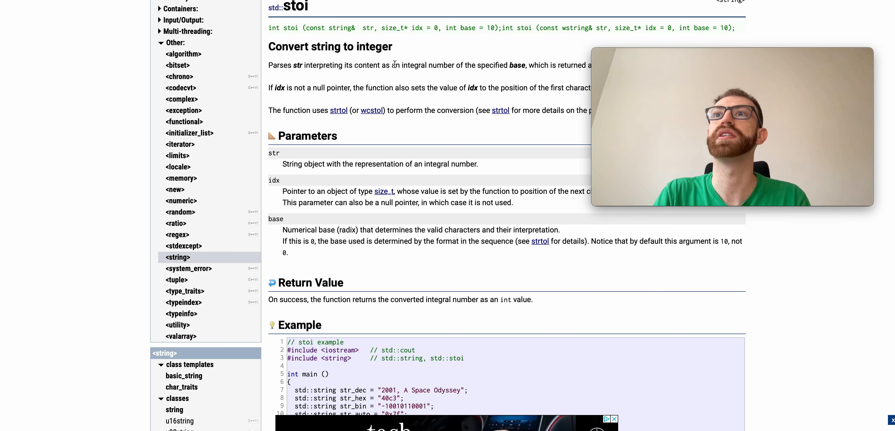
scroll("down", 3)
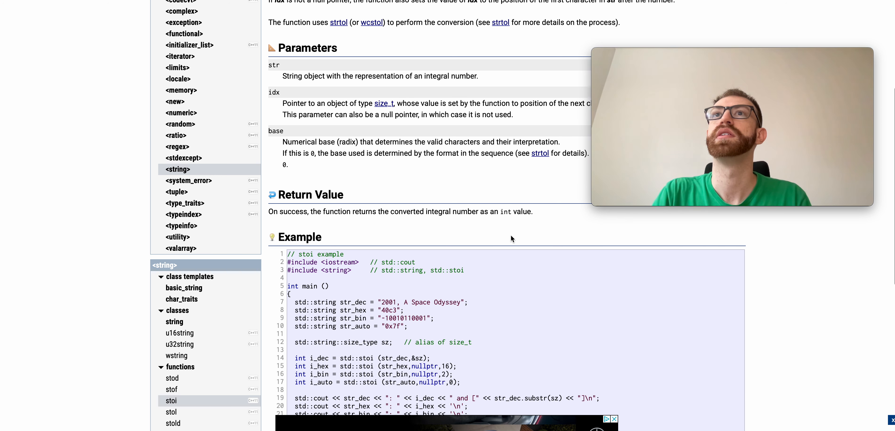
scroll("down", 3)
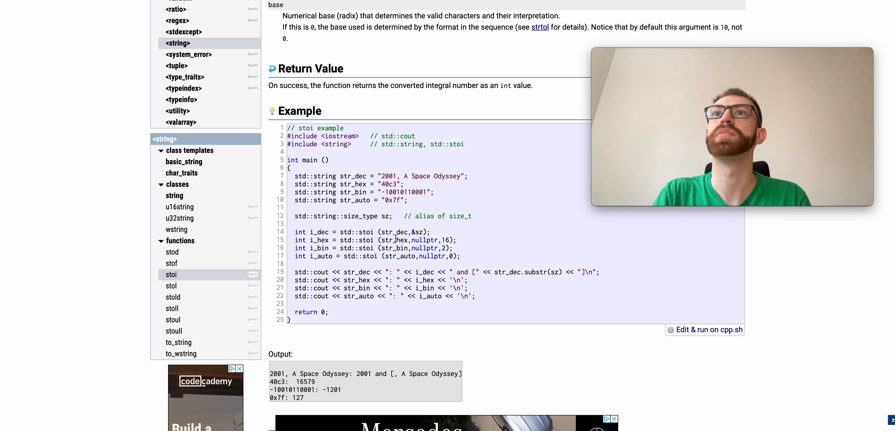
scroll("down", 3)
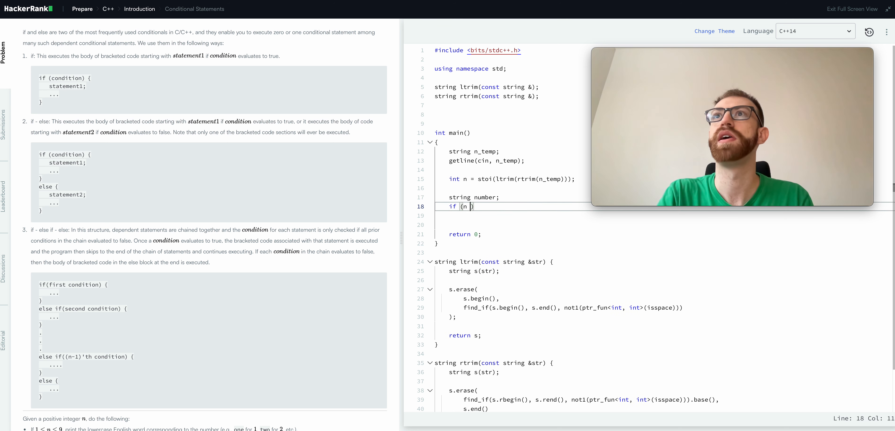
Write if/else-if branches assigning "one" and "three" to number for n == 1 and n == 3
type("== 1")
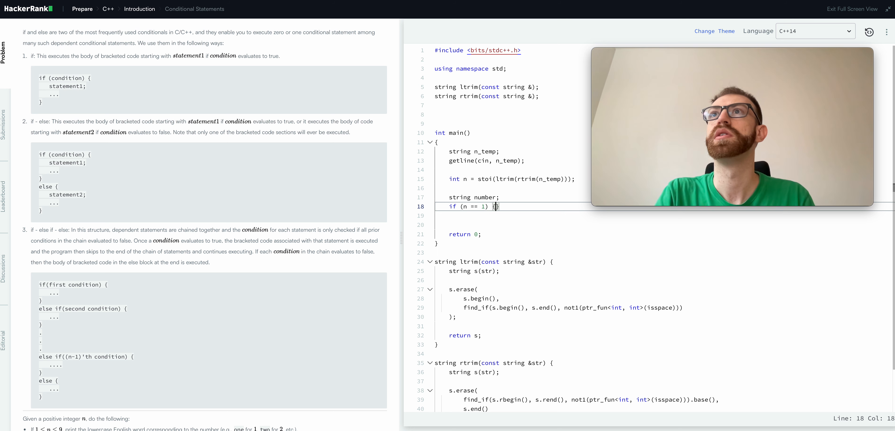
key("Enter")
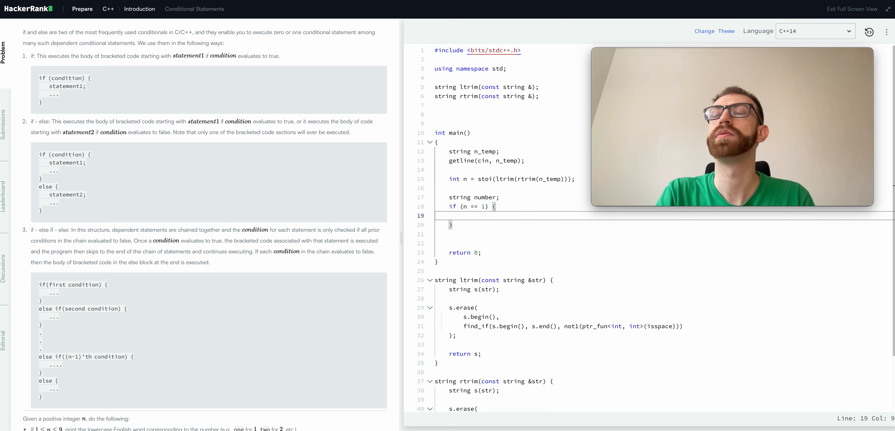
type("number = \"\";")
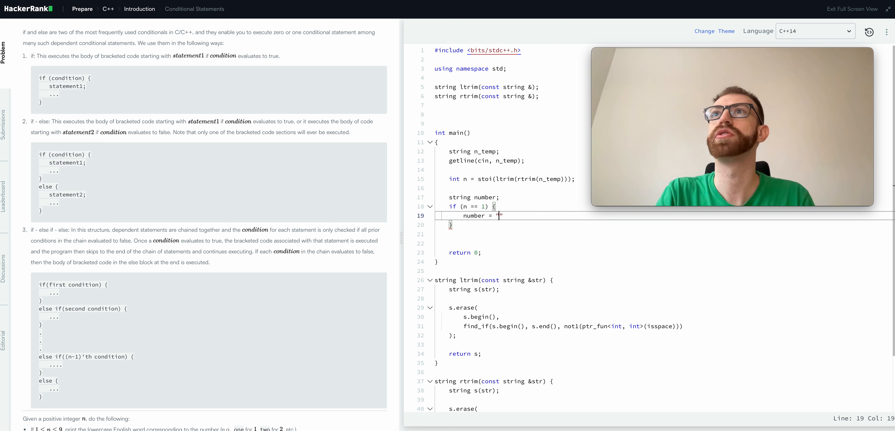
type("one\";")
type("number = \"two")
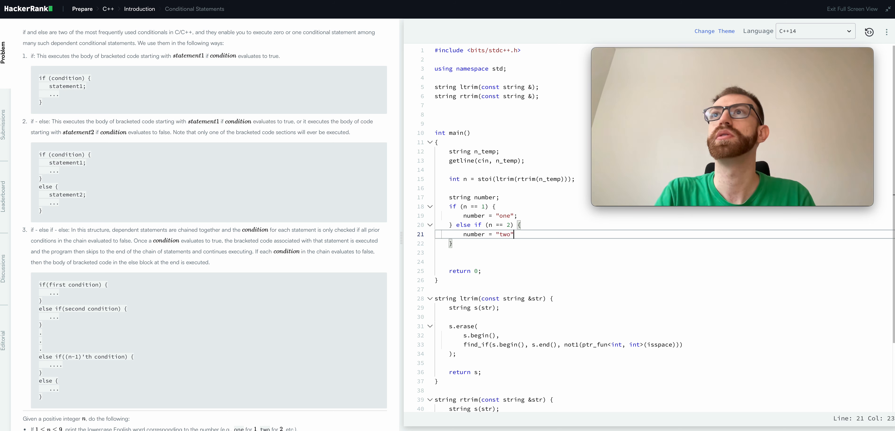
type("} else")
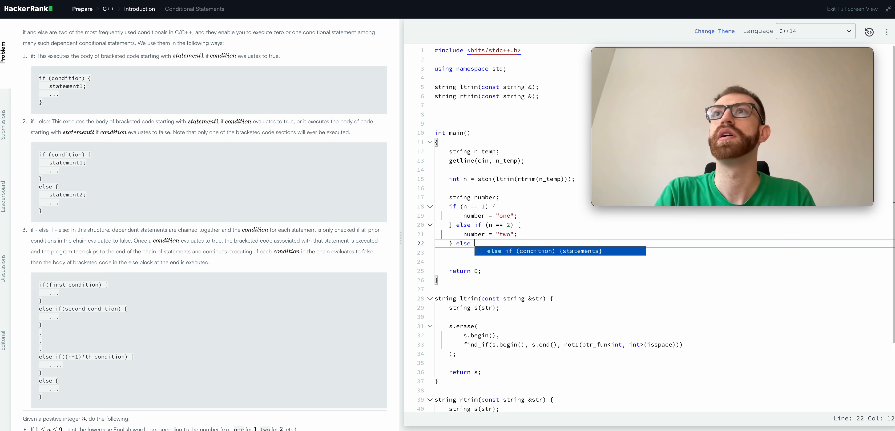
type("if (n == 3 )")
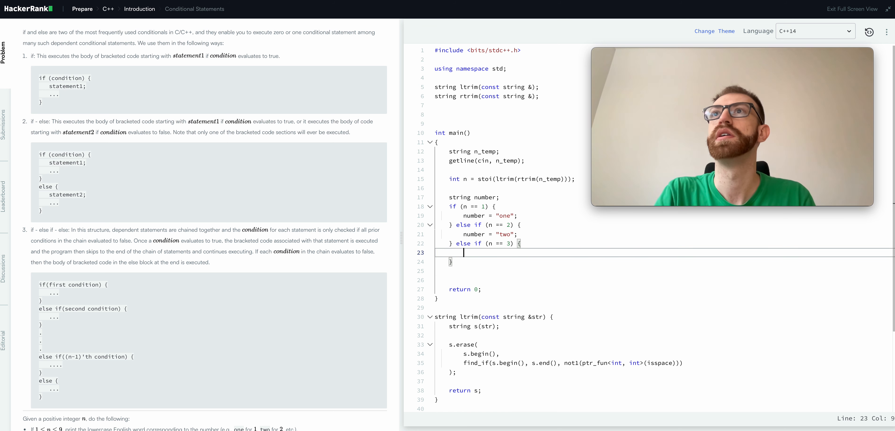
type("number = \"th\"")
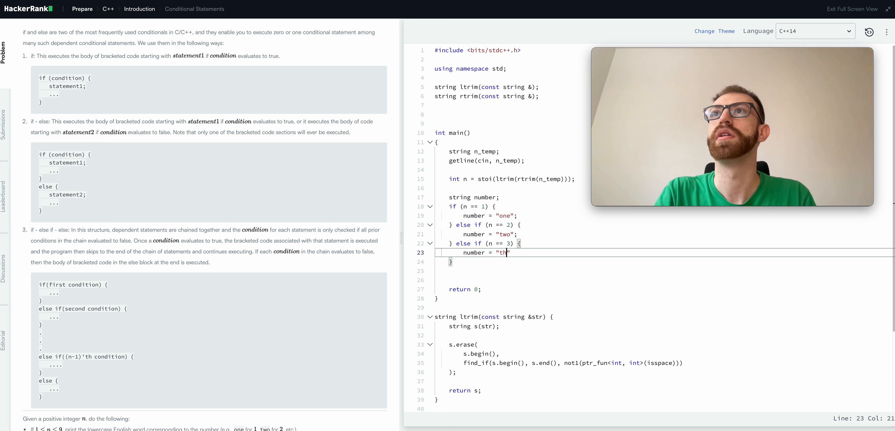
type("ree")
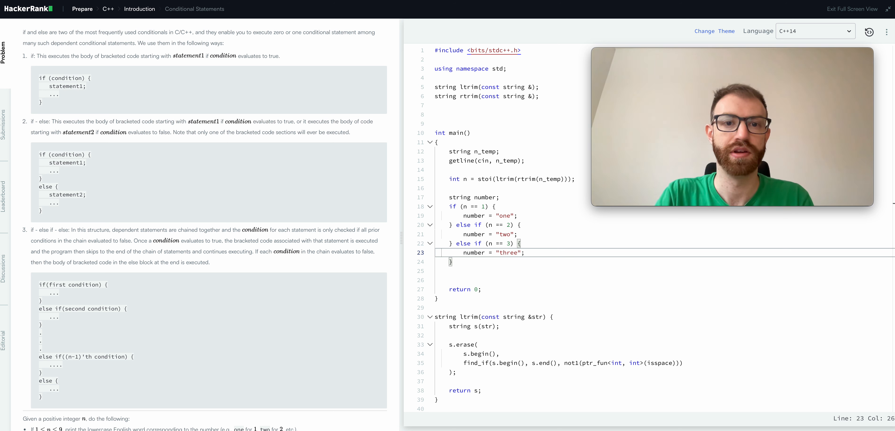
mouse_move(479, 215)
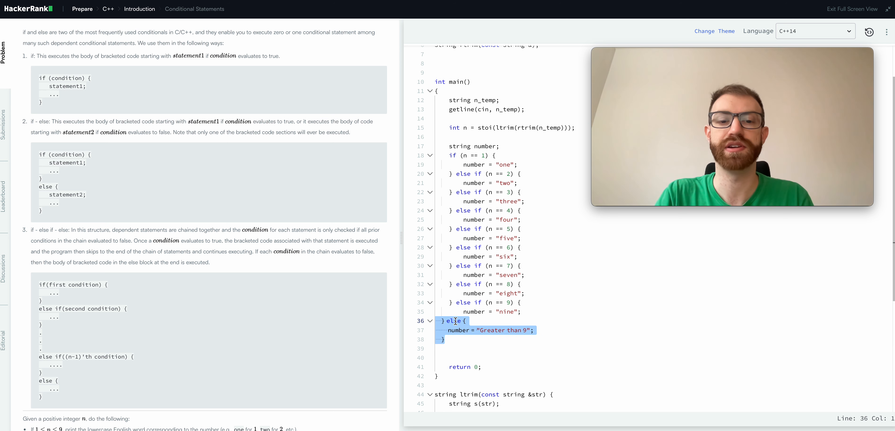
Add printf("%s\n", number.c_str()); after the chain and run the code
type("pr")
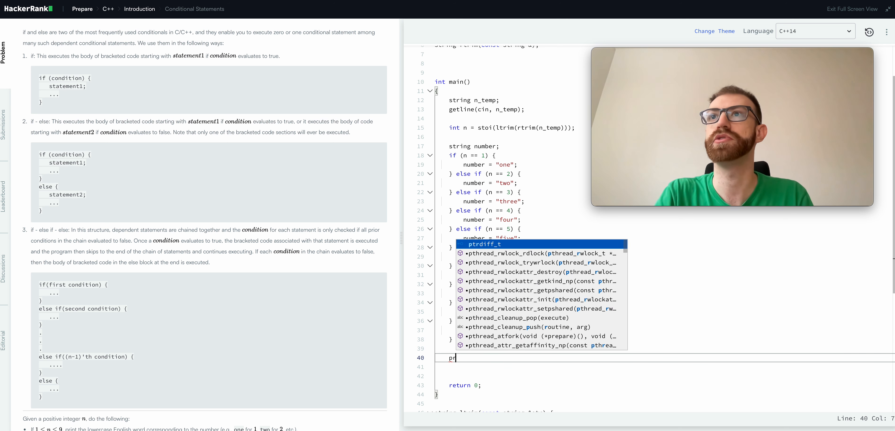
type("printf(\"\")")
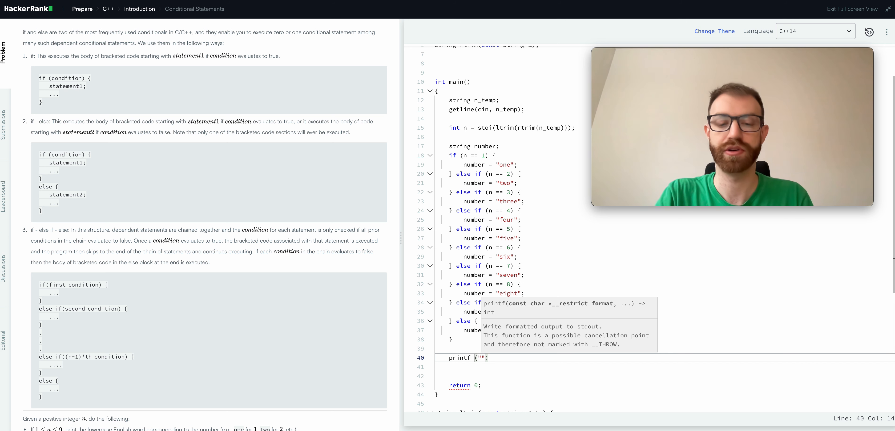
type("%s")
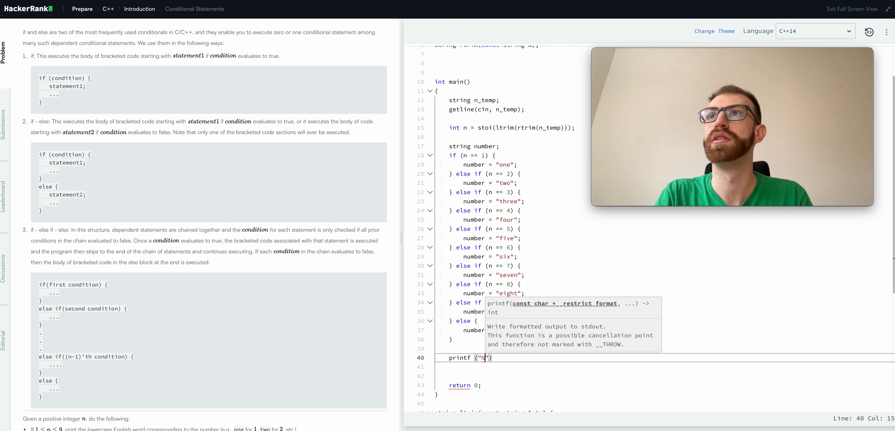
type("s\\n")
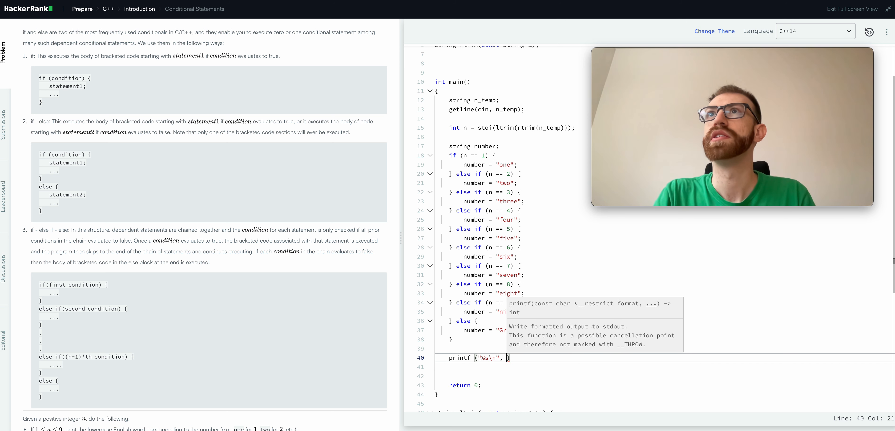
type("number.c_str()")
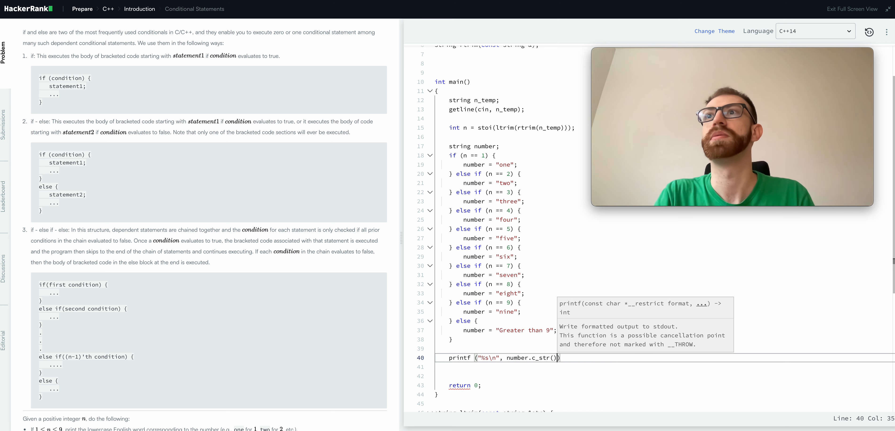
type(";")
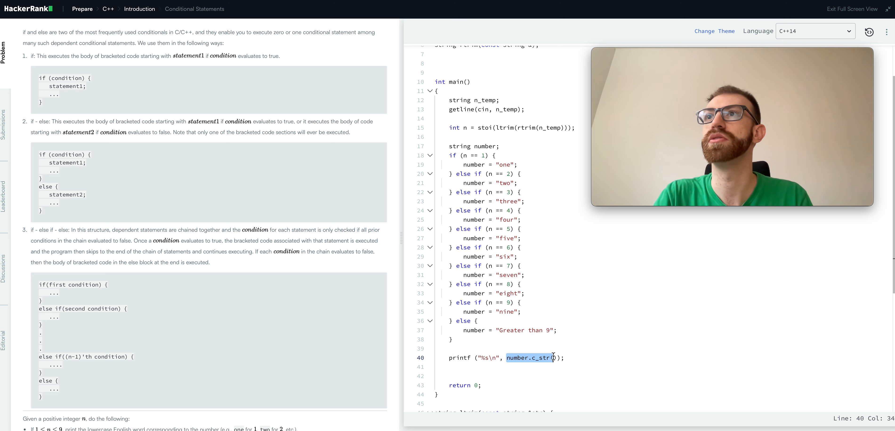
left_click(829, 295)
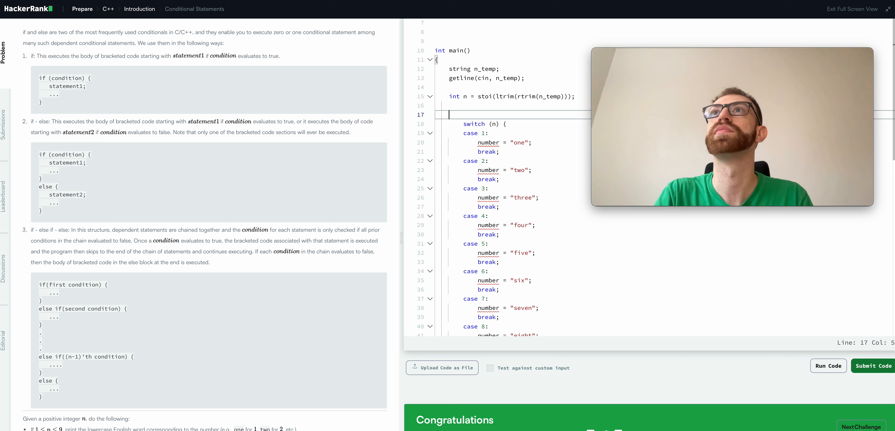
Declare 'string number;' above the switch on n
type("string number")
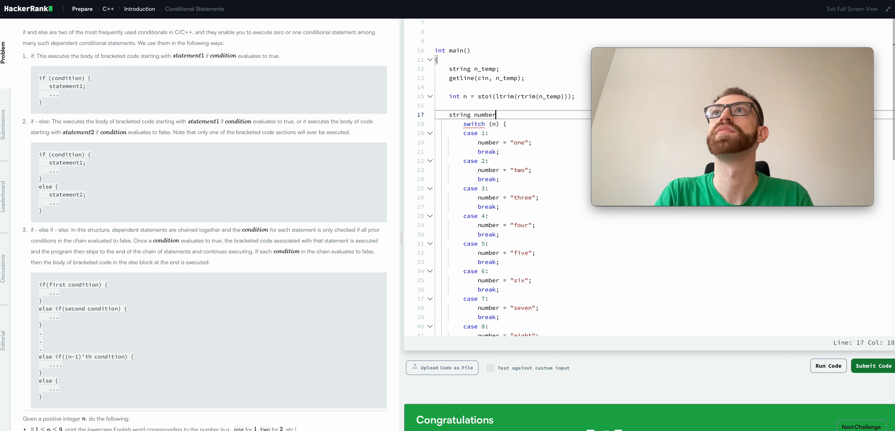
type(";")
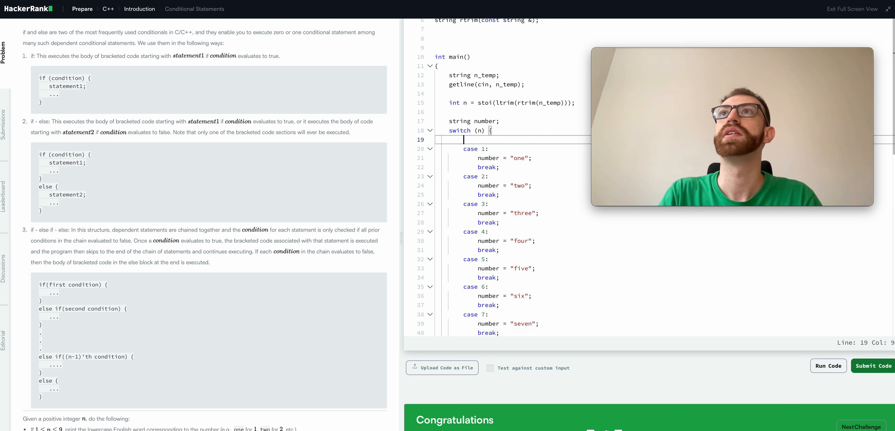
Type example 'if (n == 1)' and 'cout <' lines over the case 3 assignment to explain, then review the default case
type("if (n == 1) {")
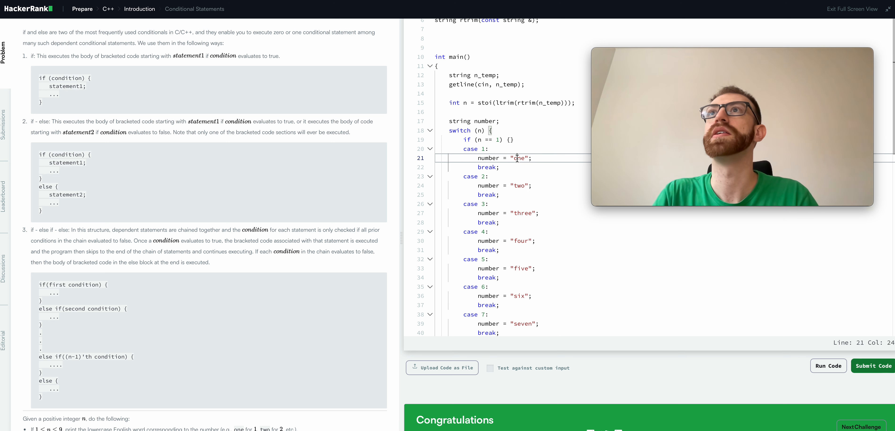
type("if")
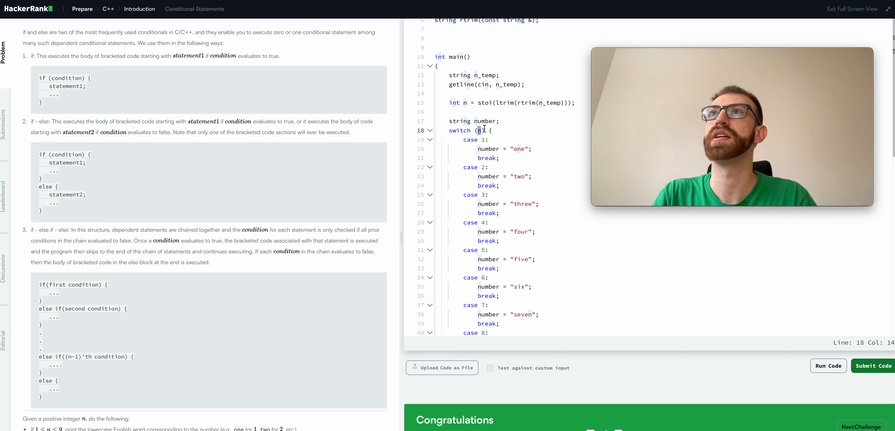
left_click_drag(488, 149, 528, 149)
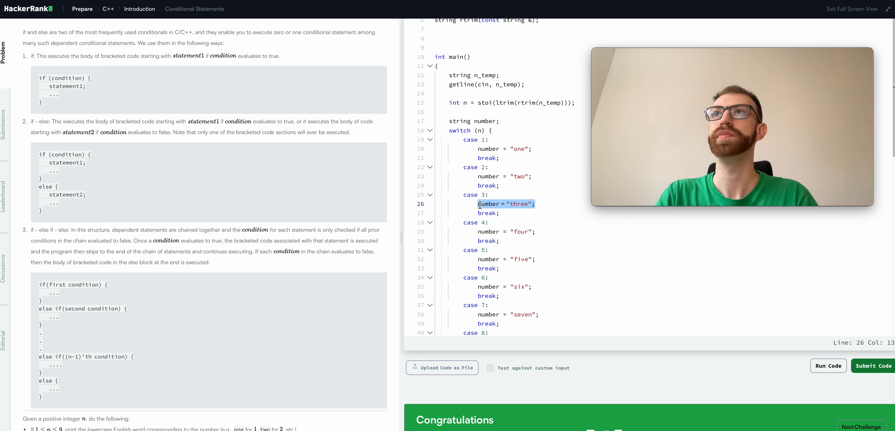
type("cout << \"Three is a magic number")
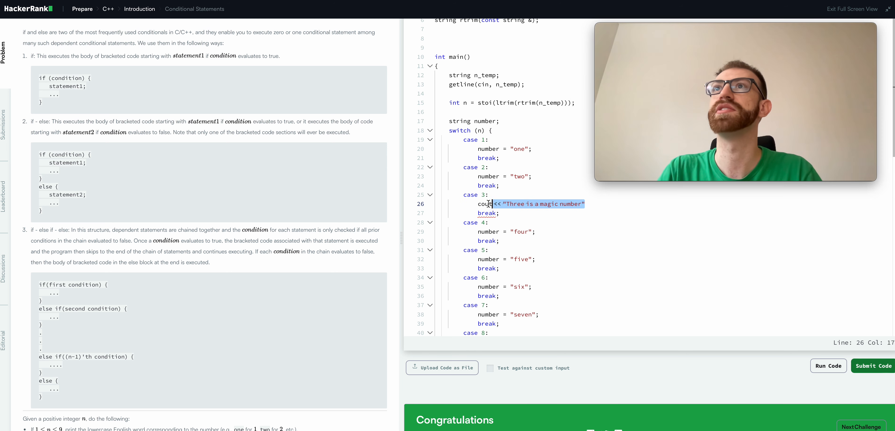
type("bu")
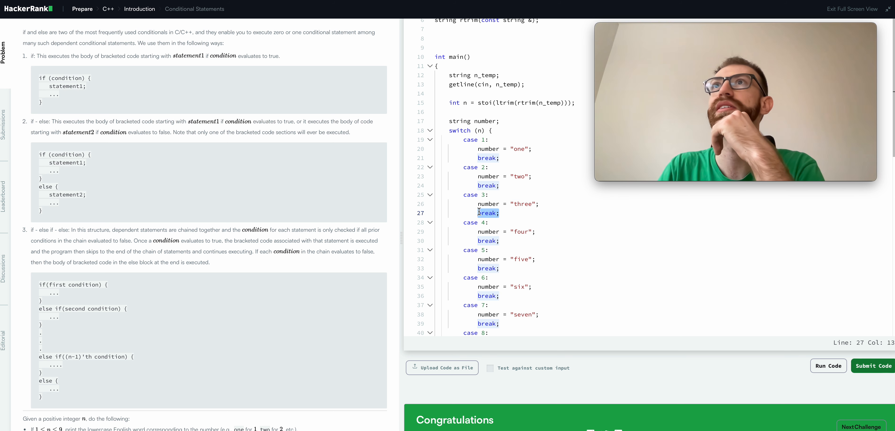
scroll("down", 3)
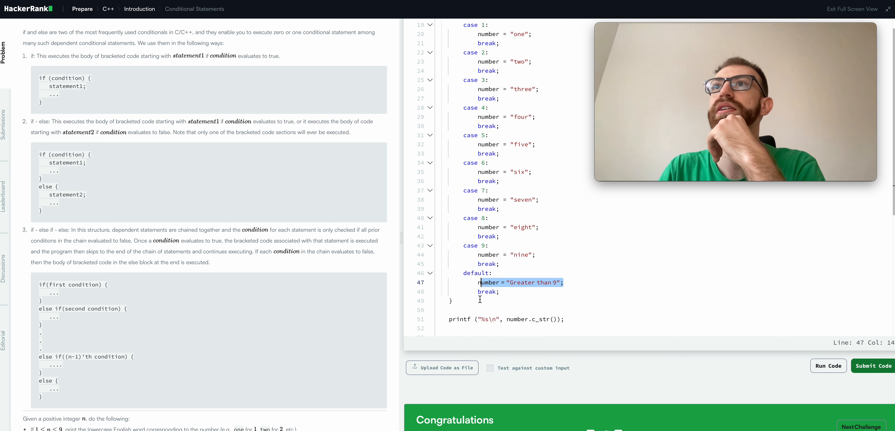
Run the switch solution against the test cases and review the Success results
scroll("down", 3)
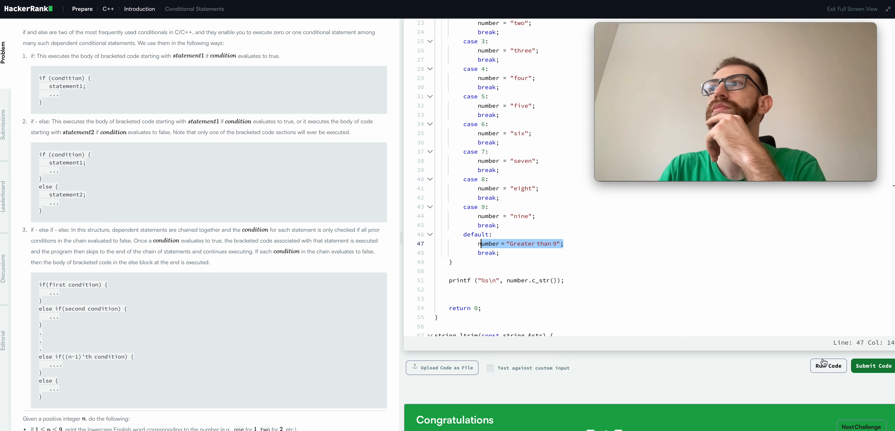
left_click(829, 366)
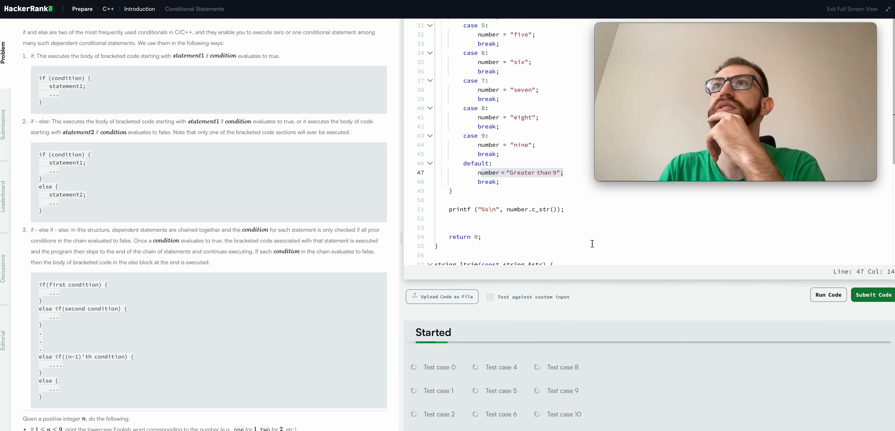
left_click(829, 295)
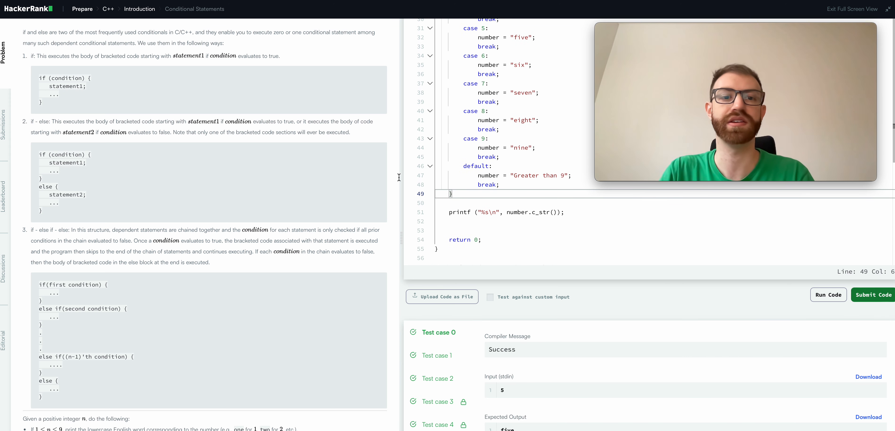
left_click(876, 295)
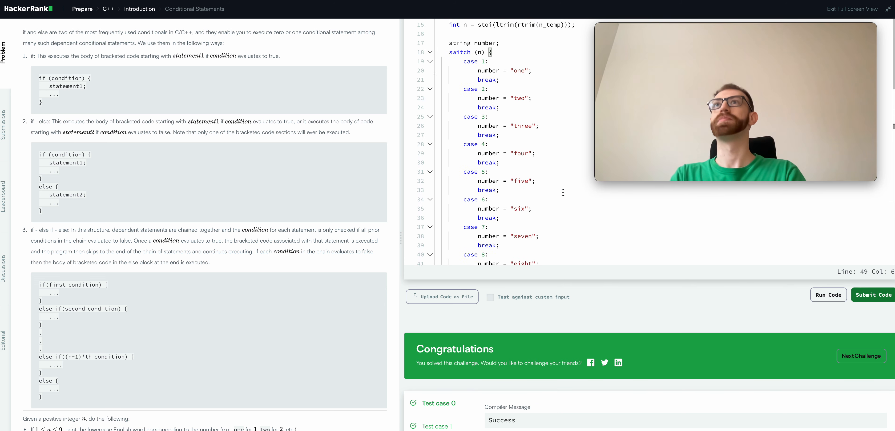
scroll("down", 3)
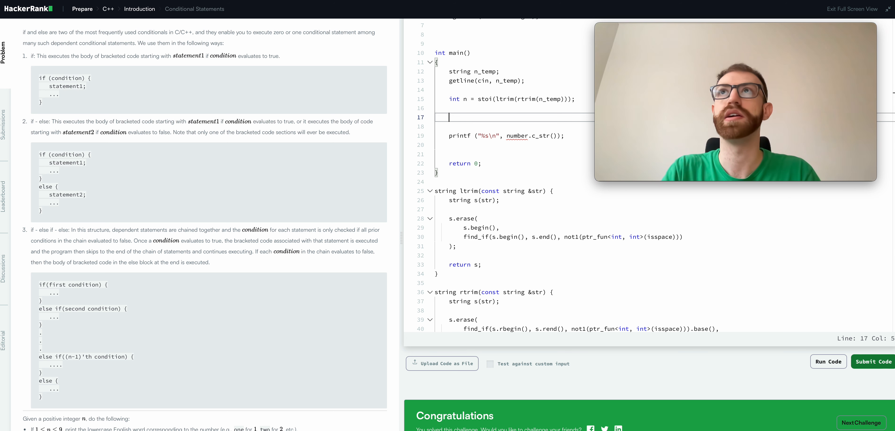
Declare string numbers[] = {"one", "two", "three", ...} in place of the single number string
type("string")
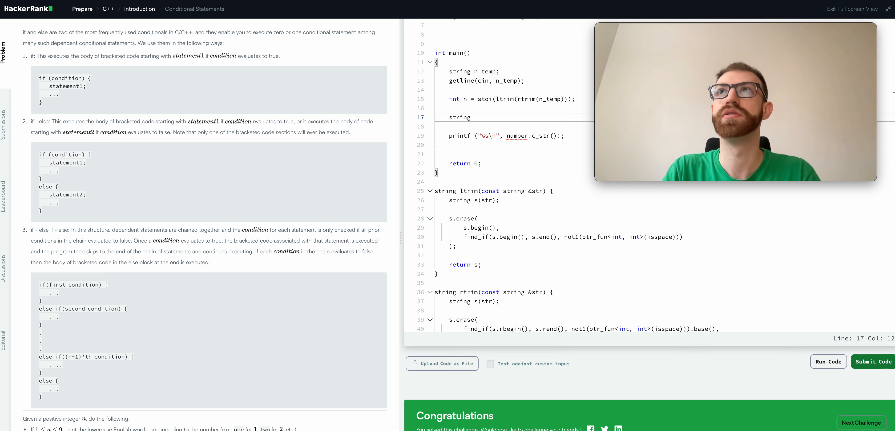
type("number[]")
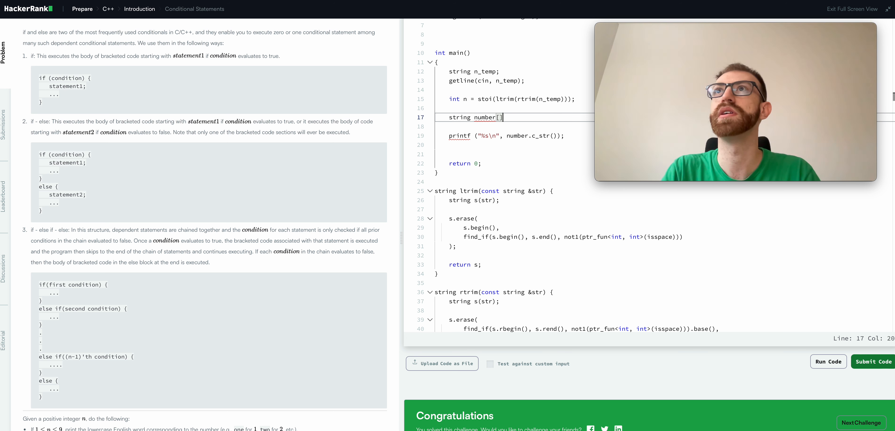
type("= {}")
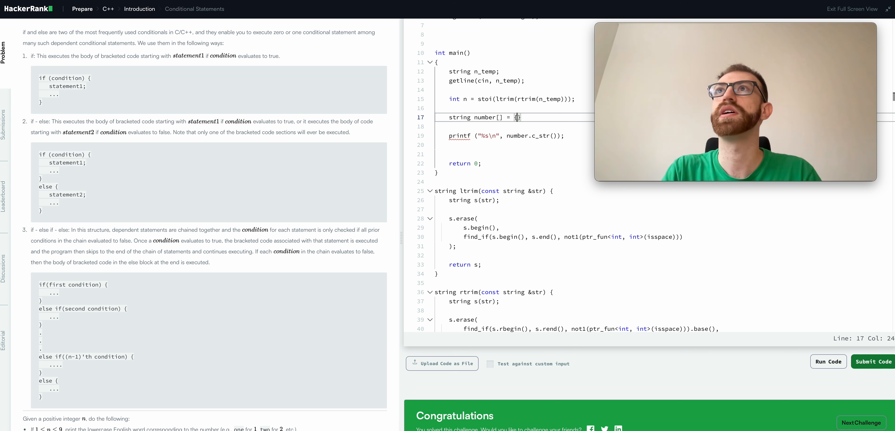
type("\"one\", \"")
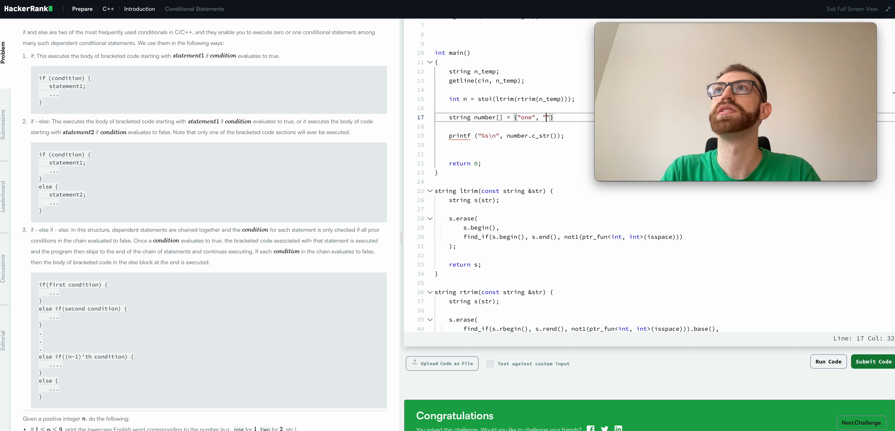
type("two\", \"three\", \"four\", \"five\", \"six\", \"seven\", \"eight\", \"nine\", \"Greater than 9")
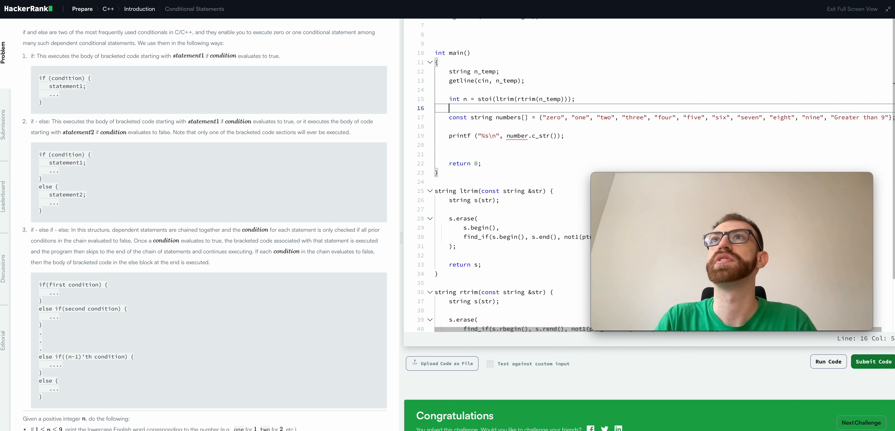
Cap n with n = min(n, 10); and index numbers[n] in printf, undoing the array-bounds experiment
type("n = min")
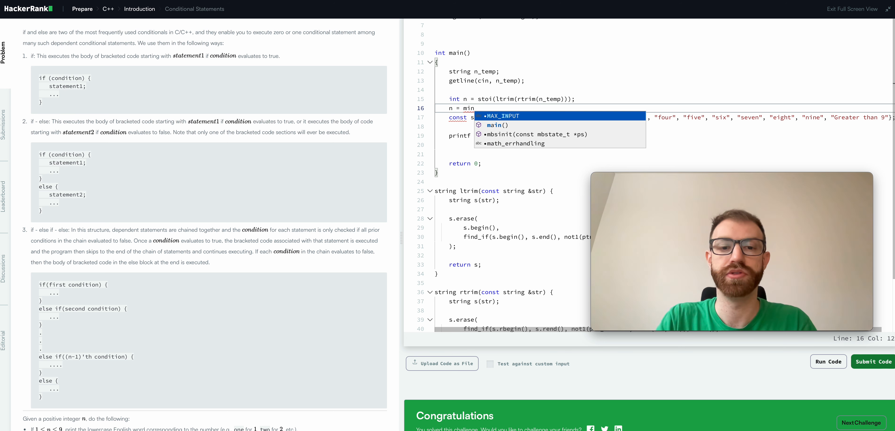
type("(n, 10);")
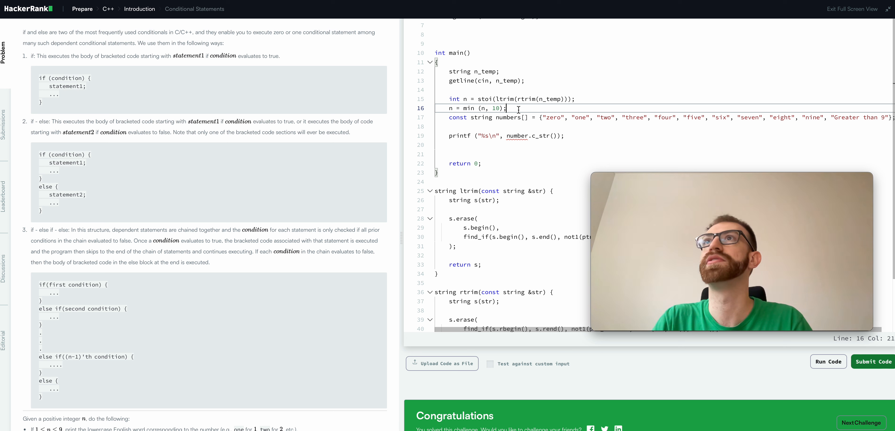
mouse_move(464, 93)
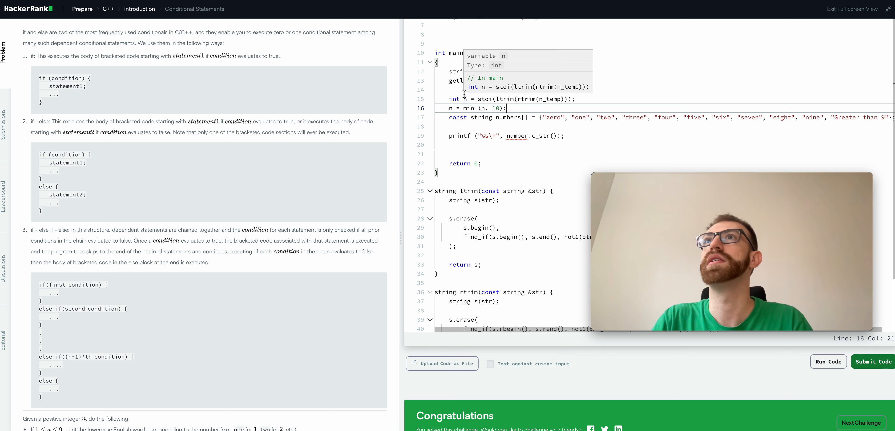
mouse_move(823, 118)
type("s")
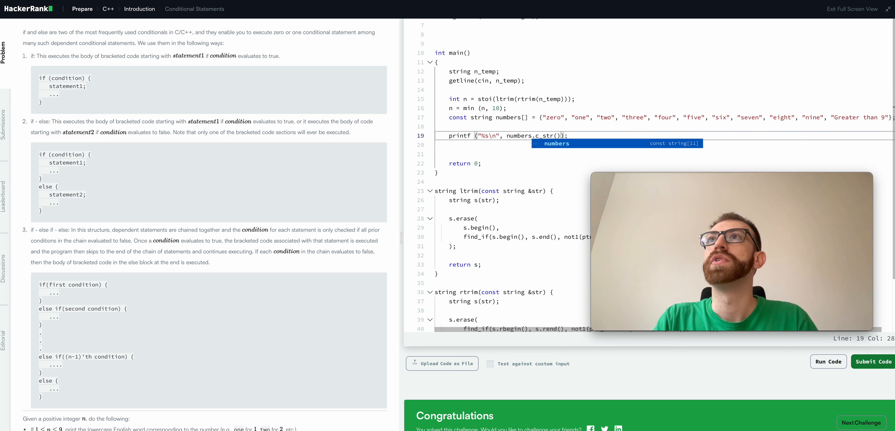
type("[]")
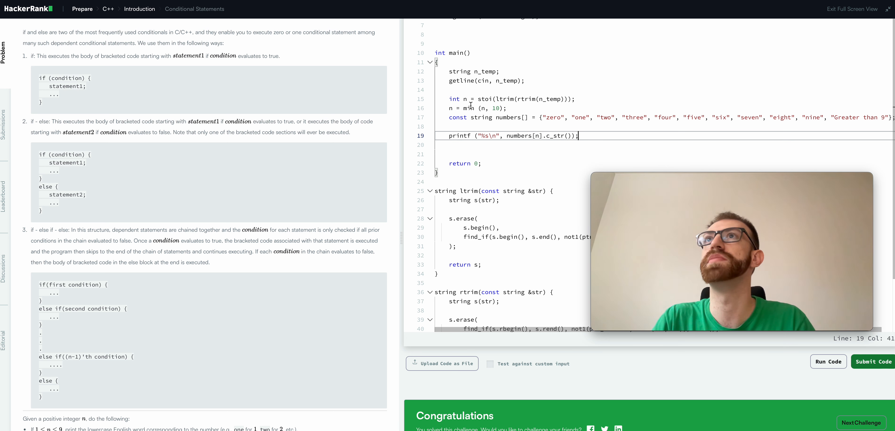
mouse_move(468, 108)
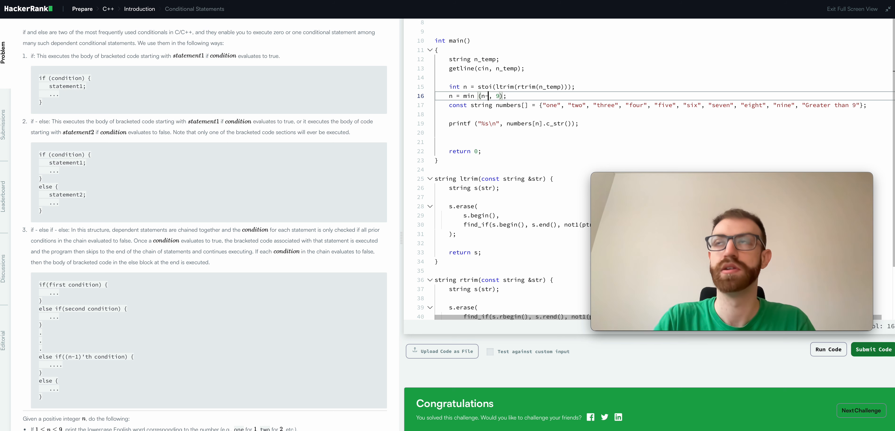
key("Backspace")
type("10")
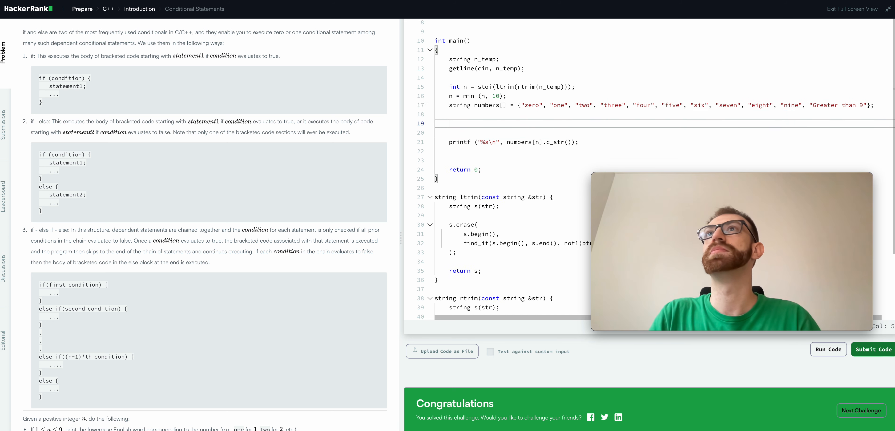
Reassign numbers[5] = "TWO" between comment lines and run to get a Wrong Answer
type("// code")
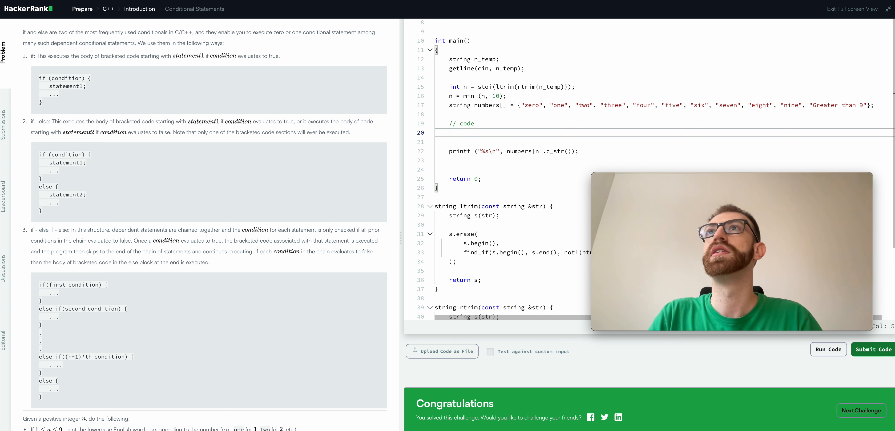
type("// more code")
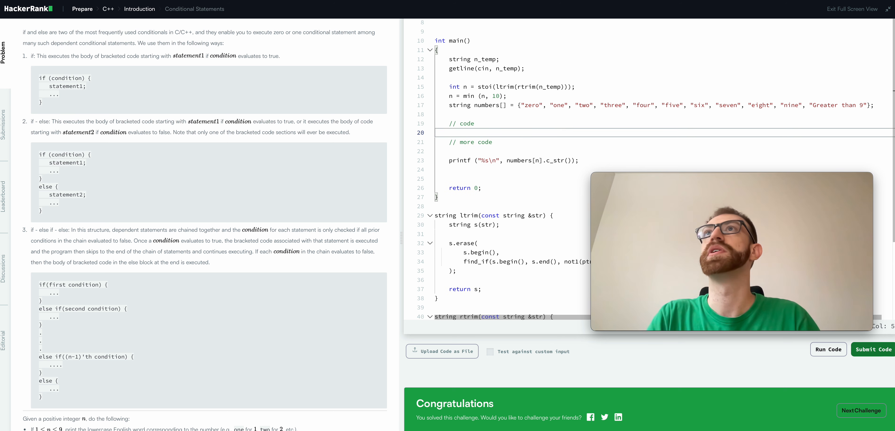
type("numbers[]")
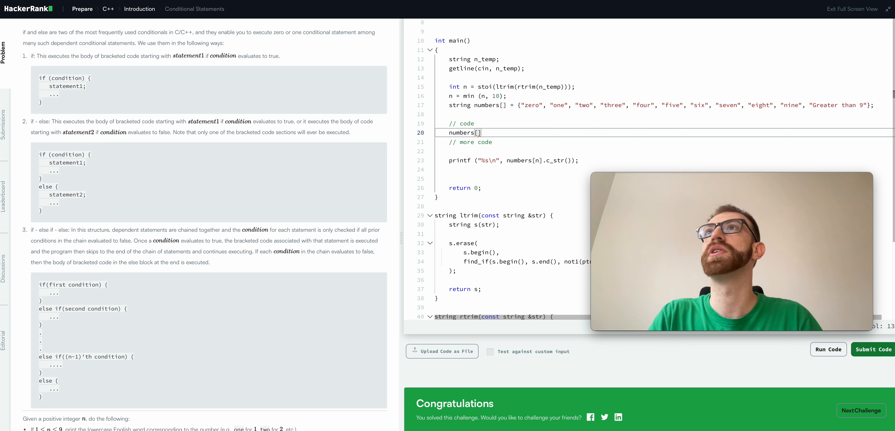
type("n")
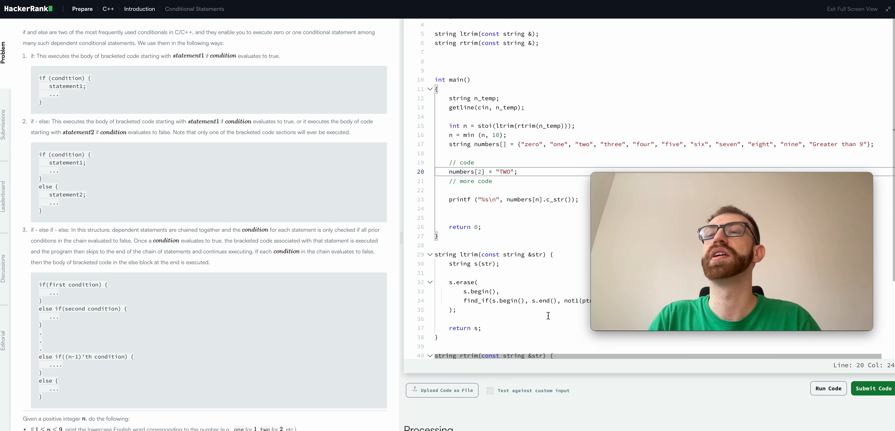
left_click(829, 389)
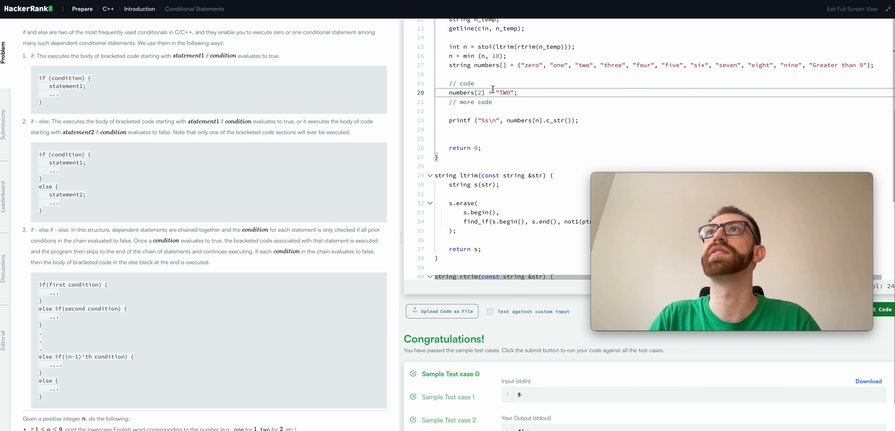
type("5")
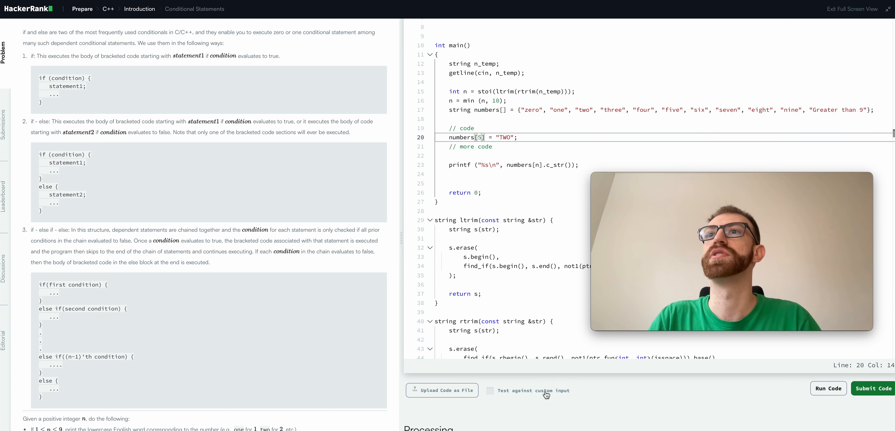
left_click(829, 389)
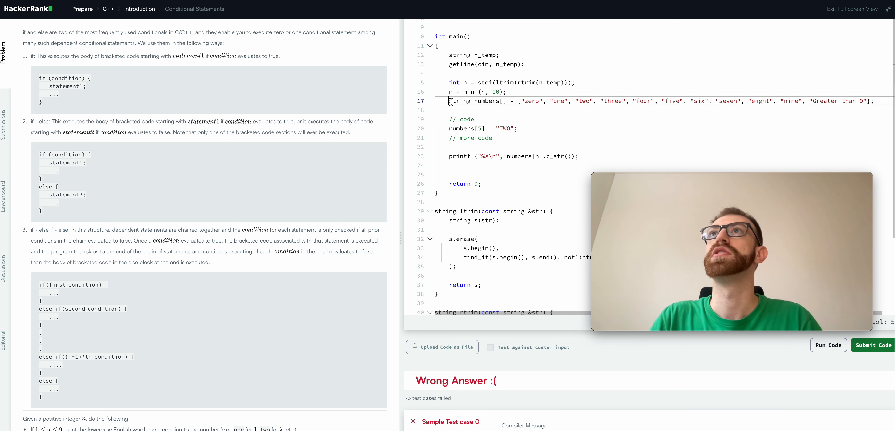
Make the array const again, run to see the compile error, then submit the cleaned solution
type("const")
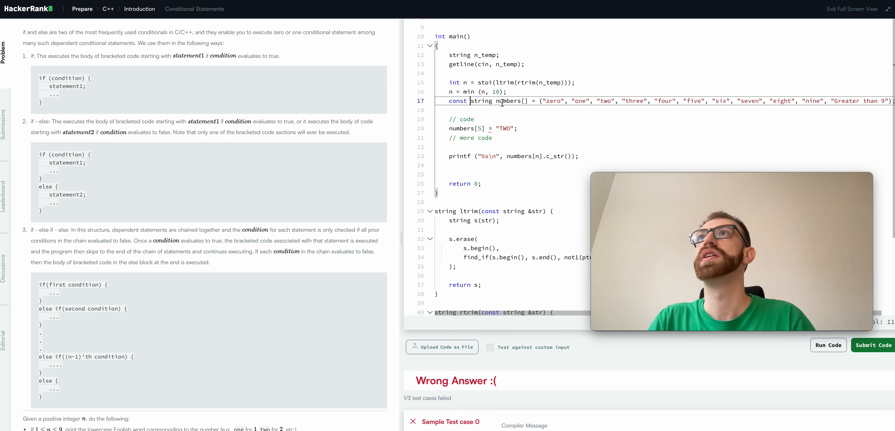
mouse_move(839, 153)
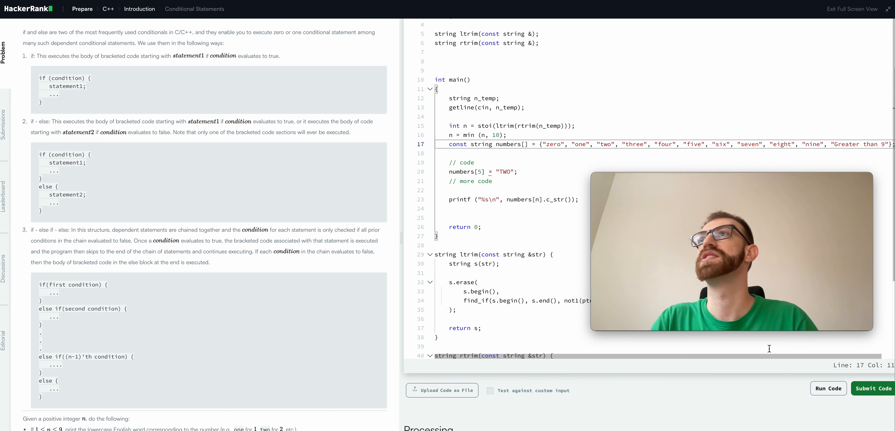
left_click(829, 388)
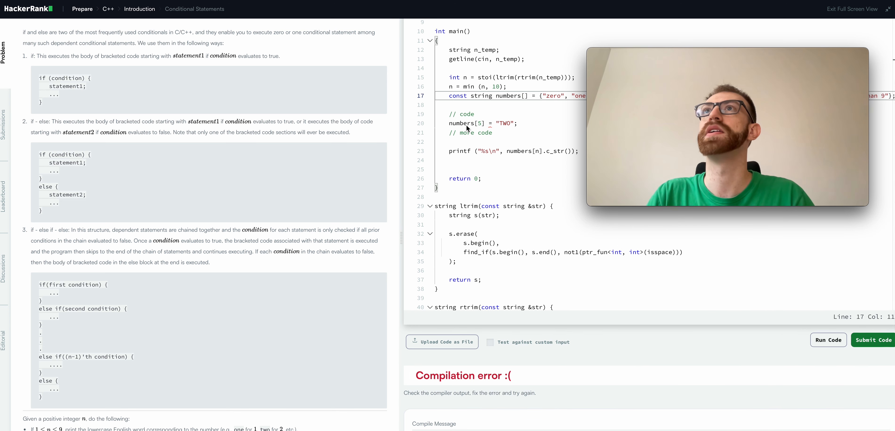
mouse_move(491, 128)
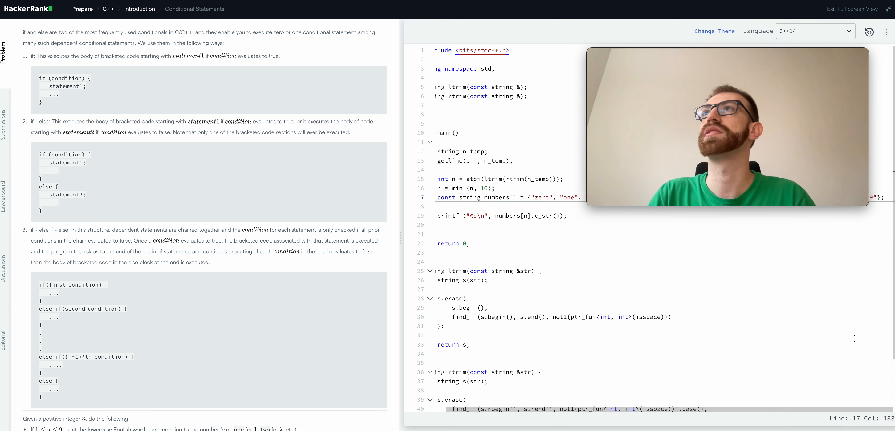
left_click(829, 294)
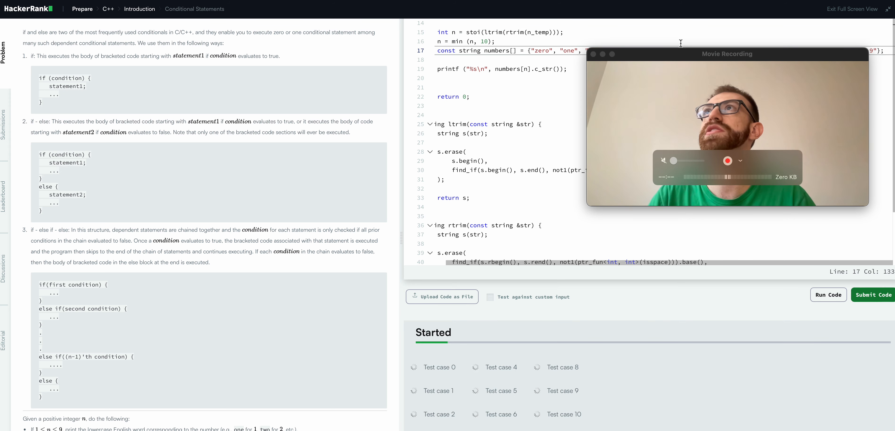